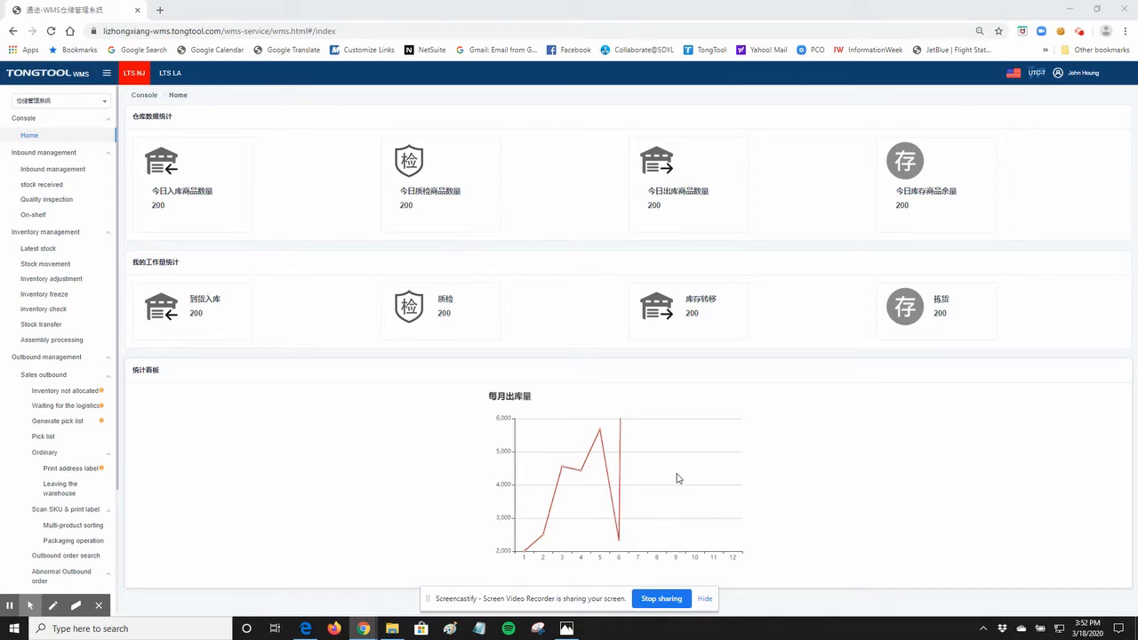
{"action": "mouse_move", "coordinate": [615, 432]}
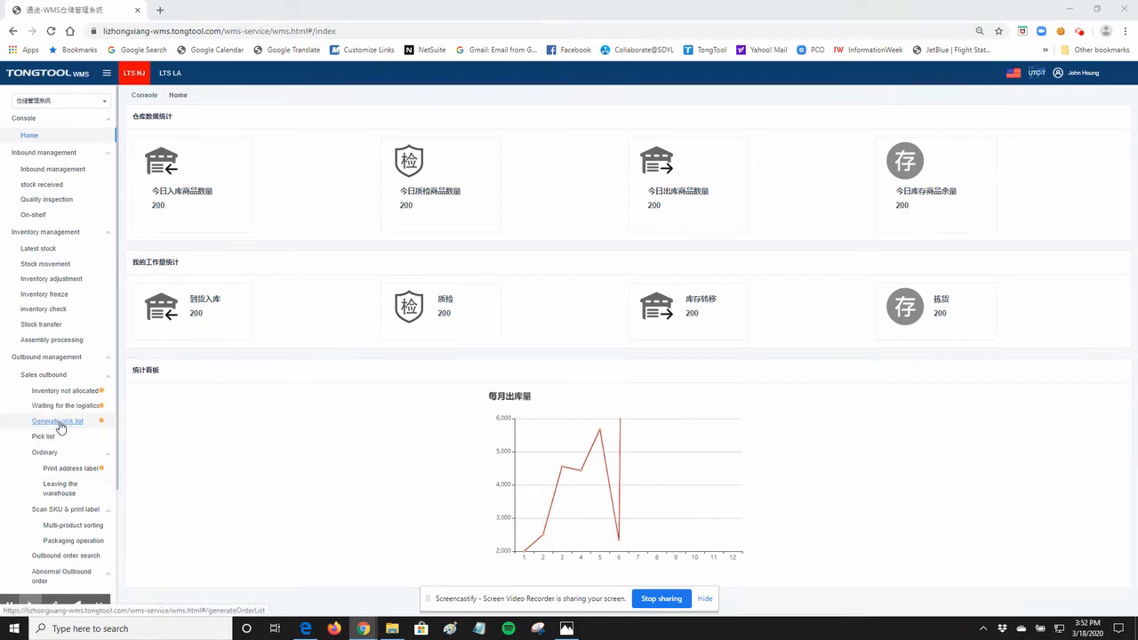
Go to Generate pick list under Outbound management > Sales outbound.
{"action": "left_click", "coordinate": [57, 420]}
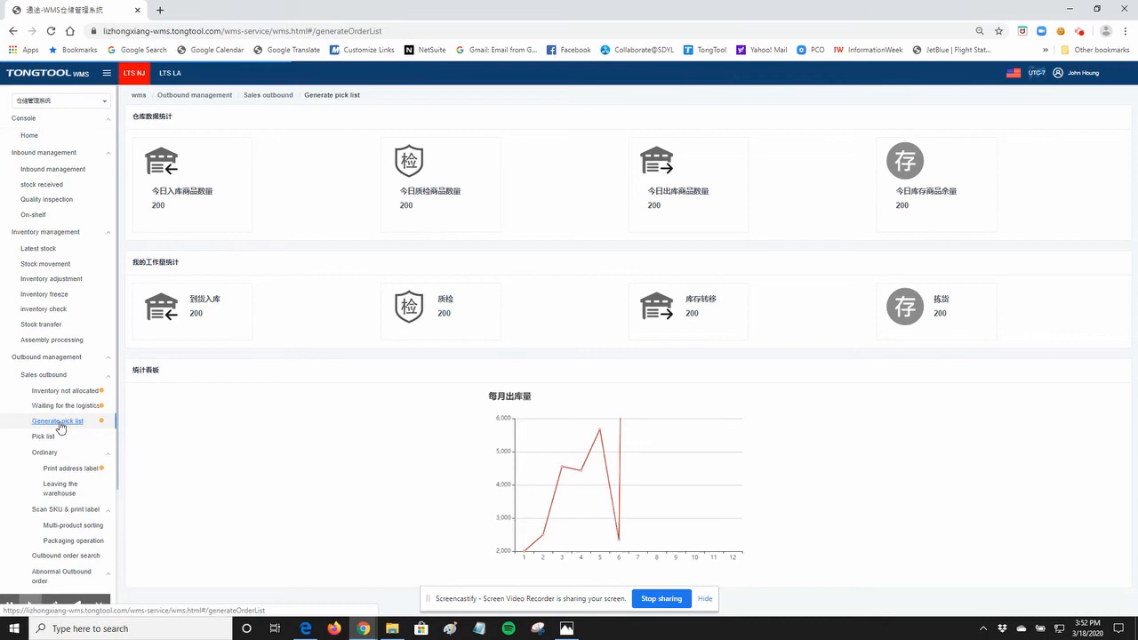
Tick the first single-product outbound order and generate its picking order.
{"action": "left_click", "coordinate": [57, 420]}
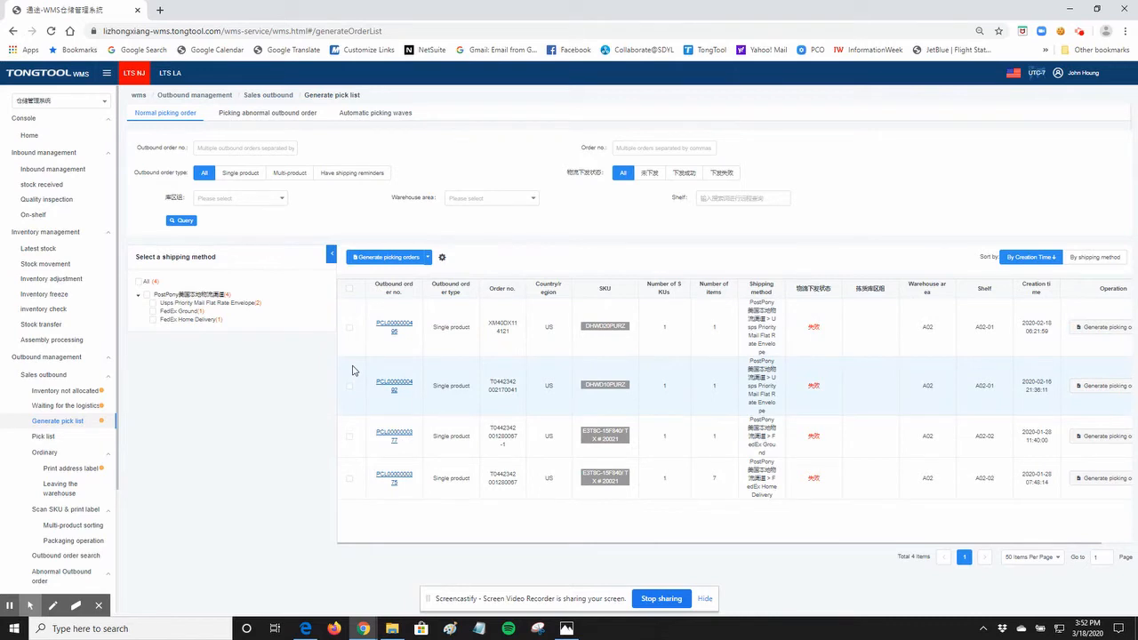
{"action": "left_click", "coordinate": [348, 327]}
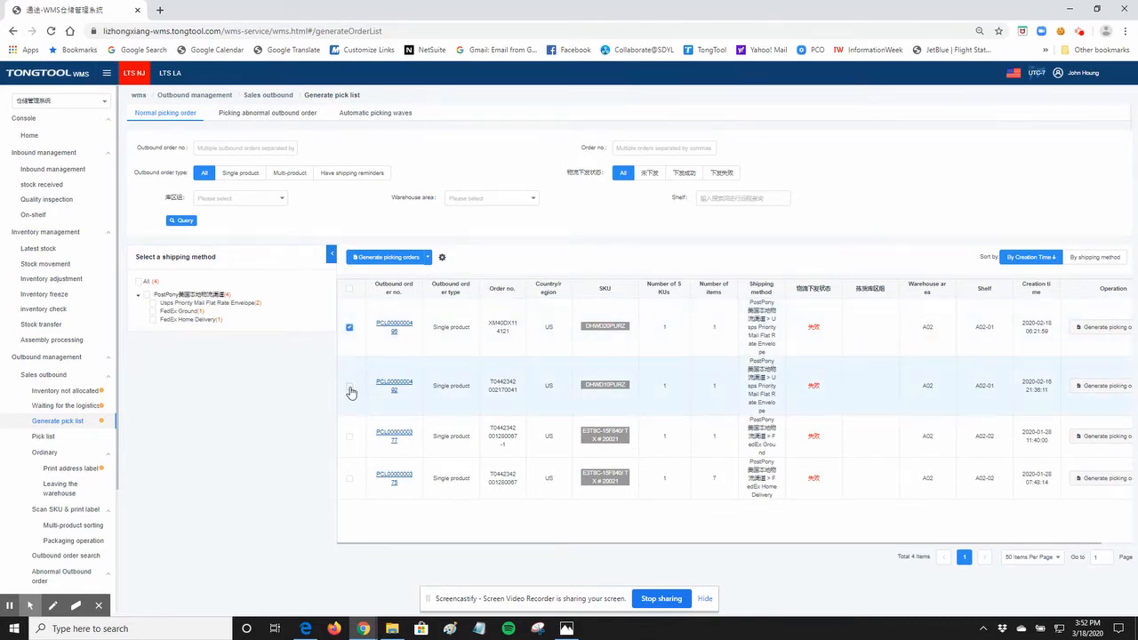
{"action": "left_click", "coordinate": [348, 384]}
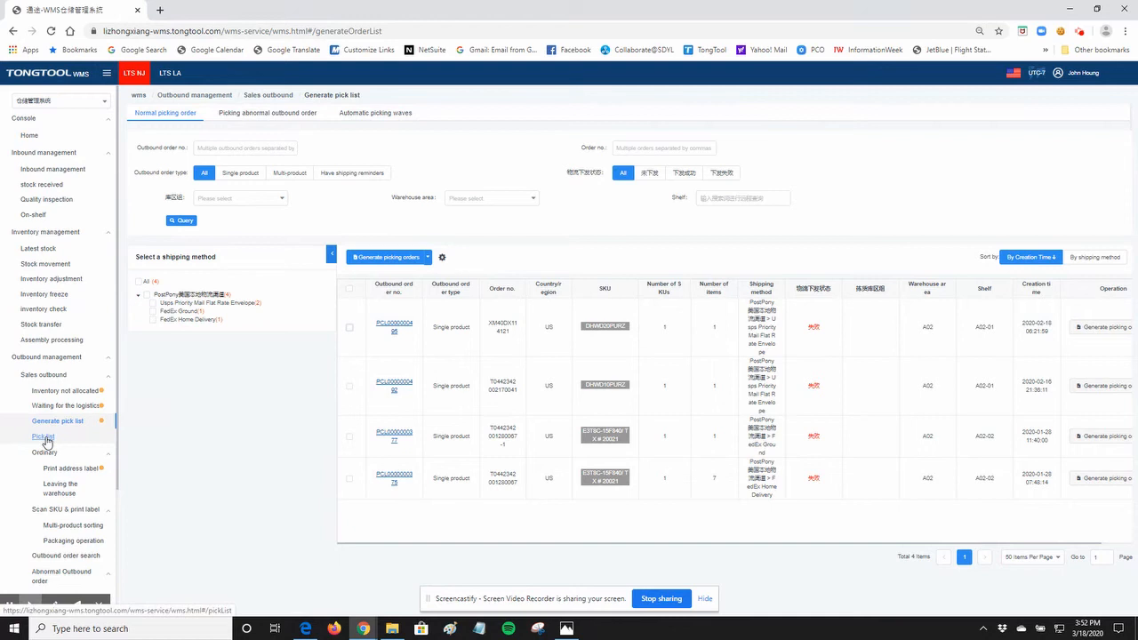
{"action": "left_click", "coordinate": [43, 437]}
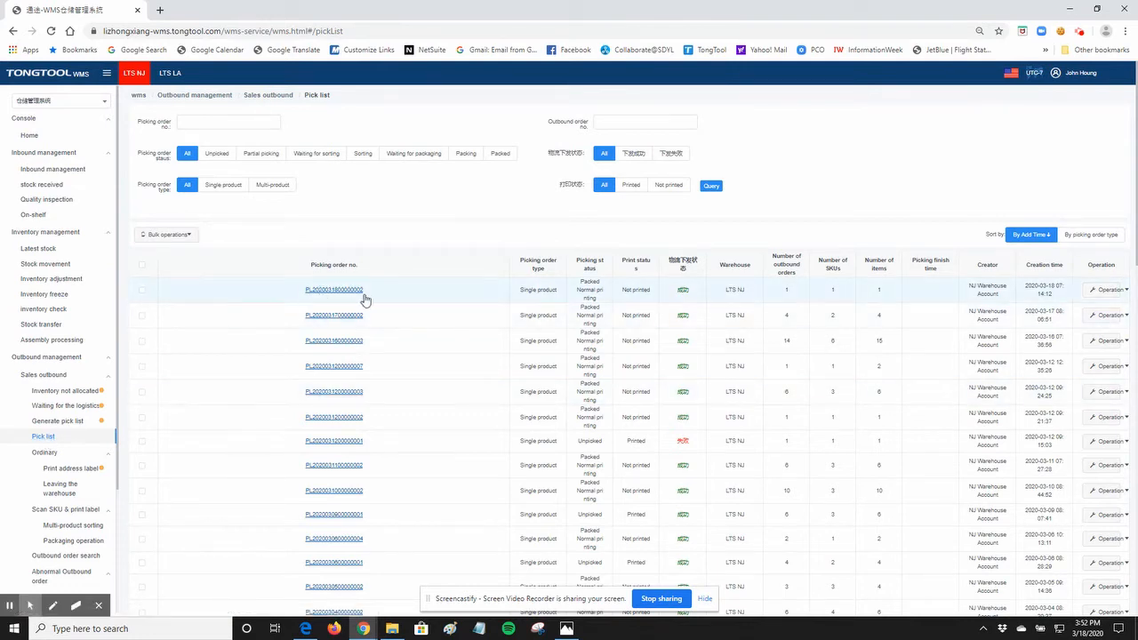
{"action": "left_click", "coordinate": [335, 288]}
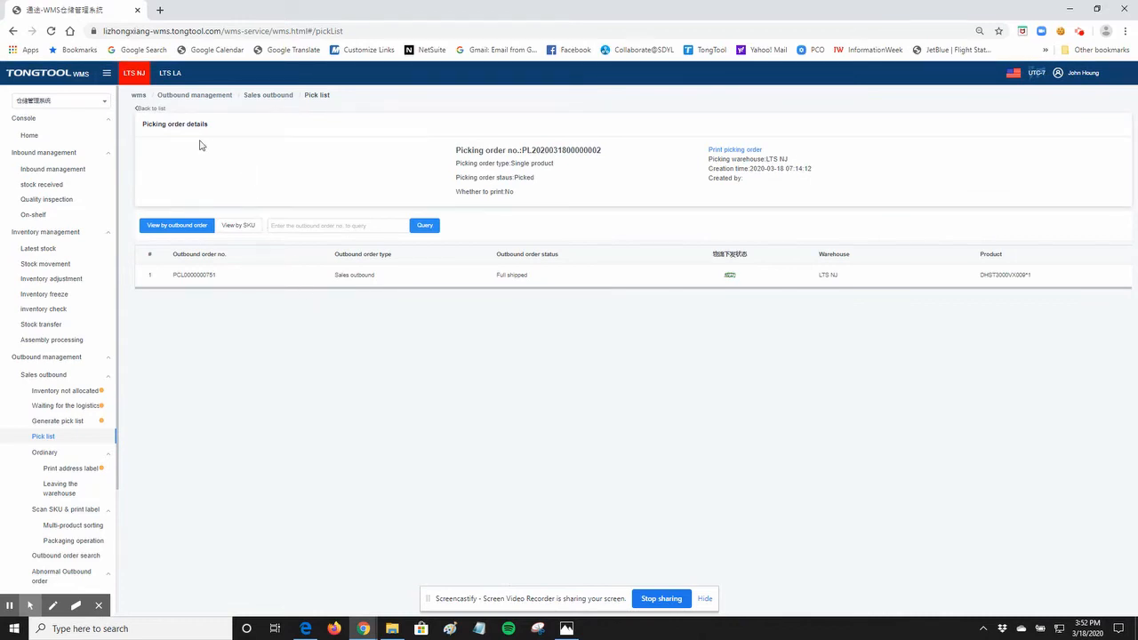
{"action": "mouse_move", "coordinate": [744, 156]}
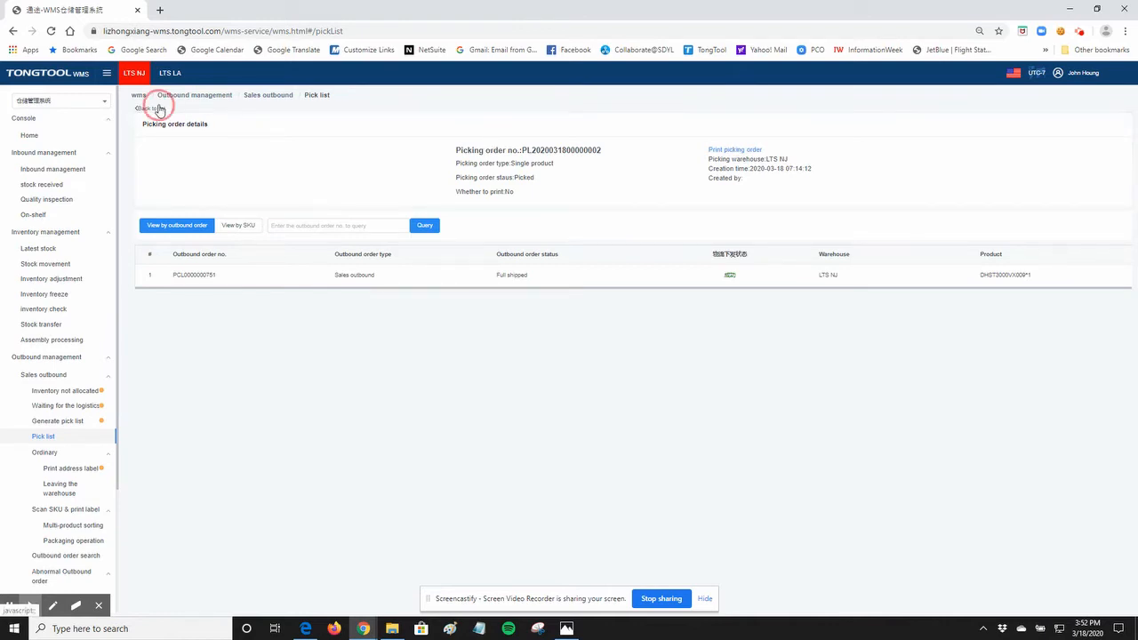
{"action": "left_click", "coordinate": [149, 108]}
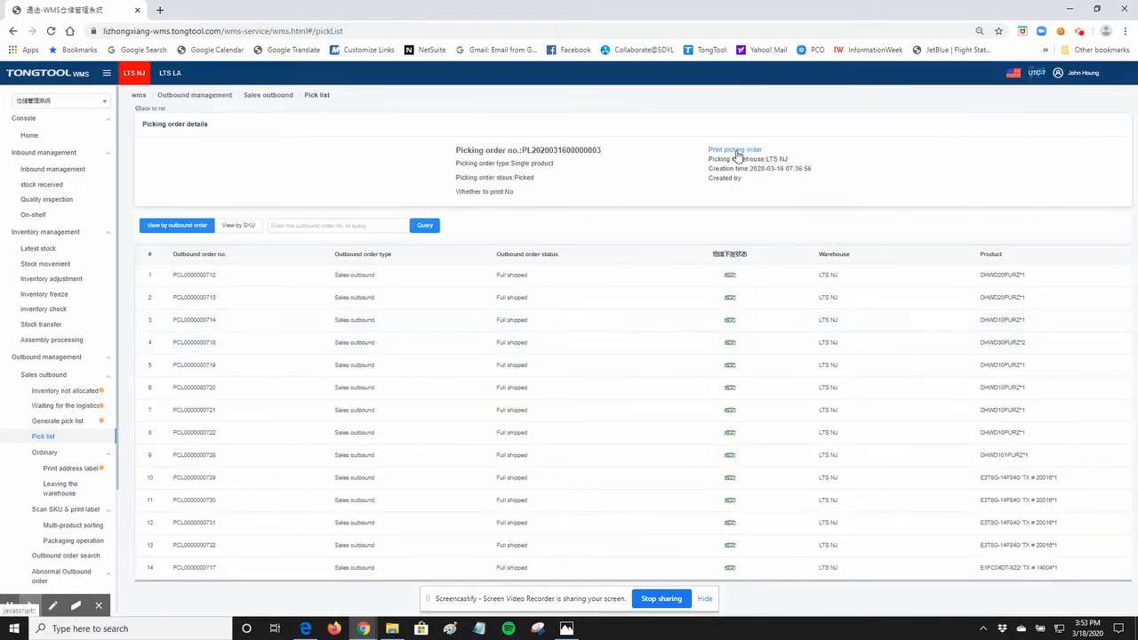
{"action": "left_click", "coordinate": [735, 150]}
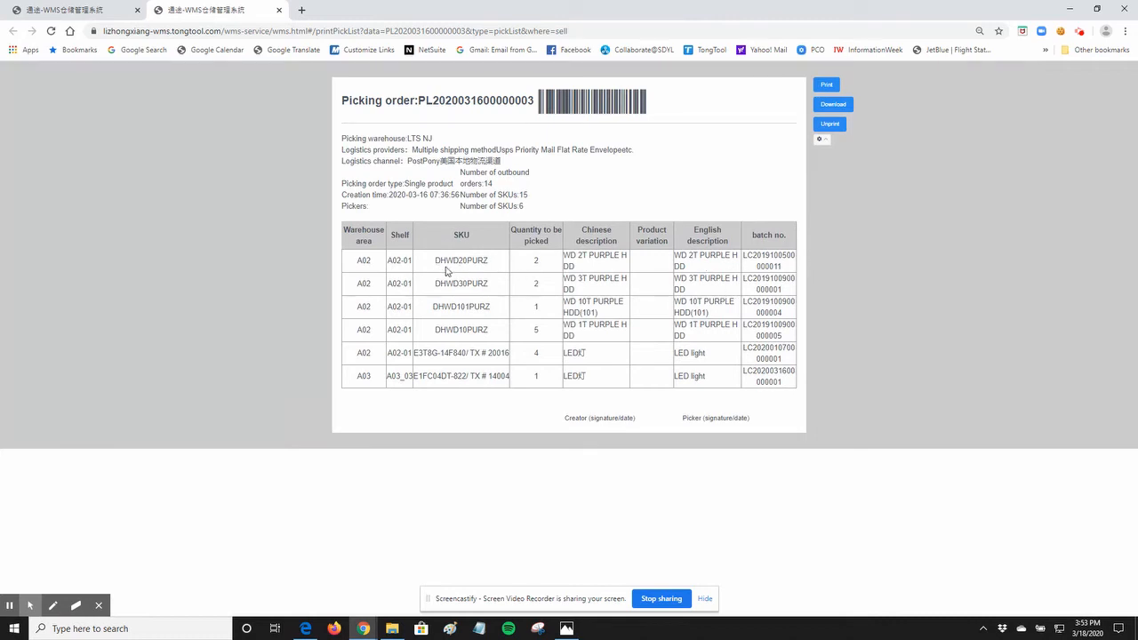
{"action": "mouse_move", "coordinate": [500, 272]}
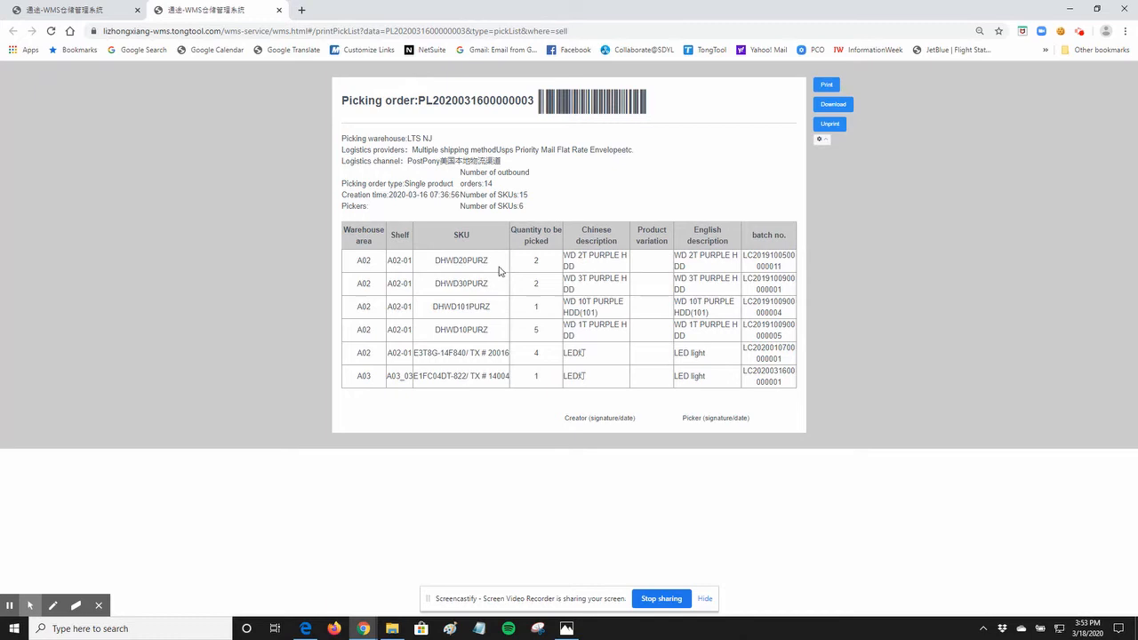
{"action": "mouse_move", "coordinate": [554, 274]}
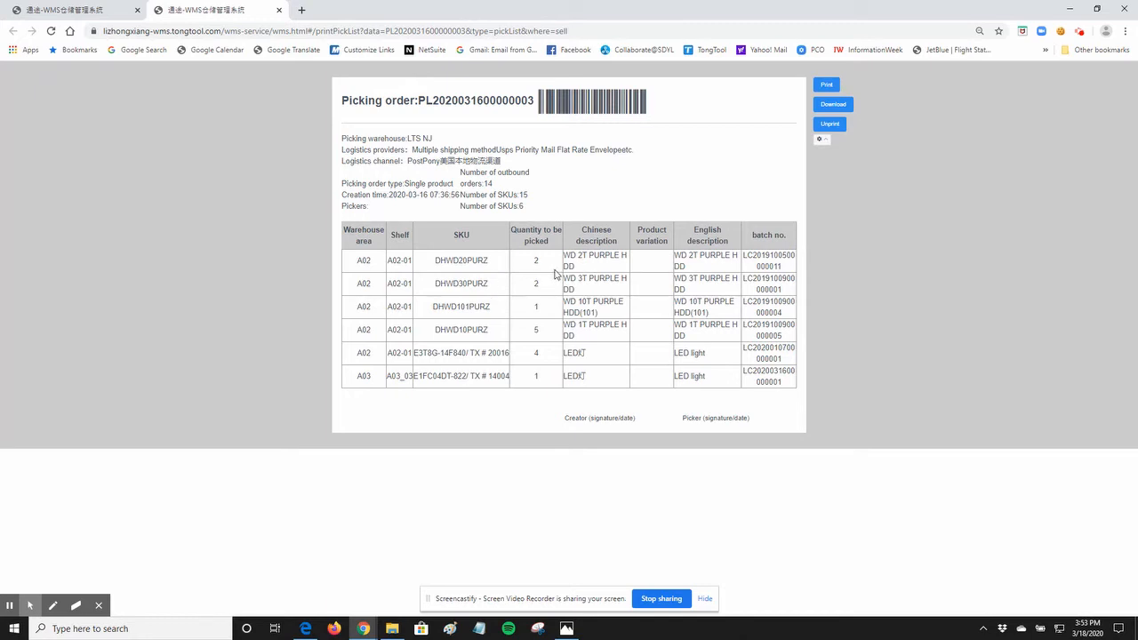
{"action": "mouse_move", "coordinate": [505, 345]}
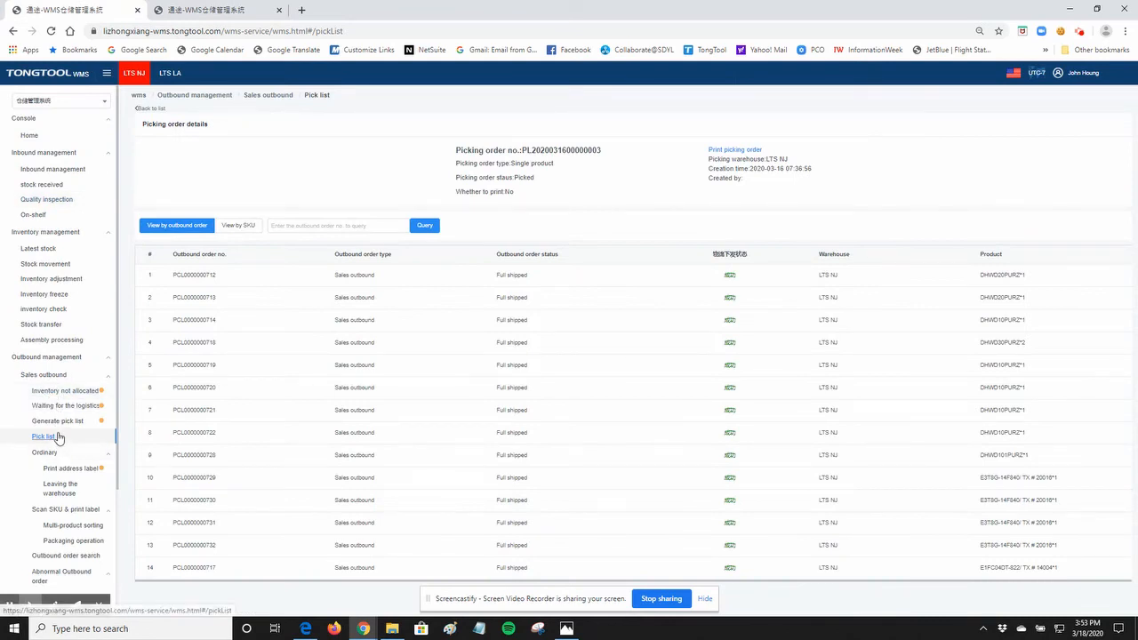
{"action": "mouse_move", "coordinate": [69, 441]}
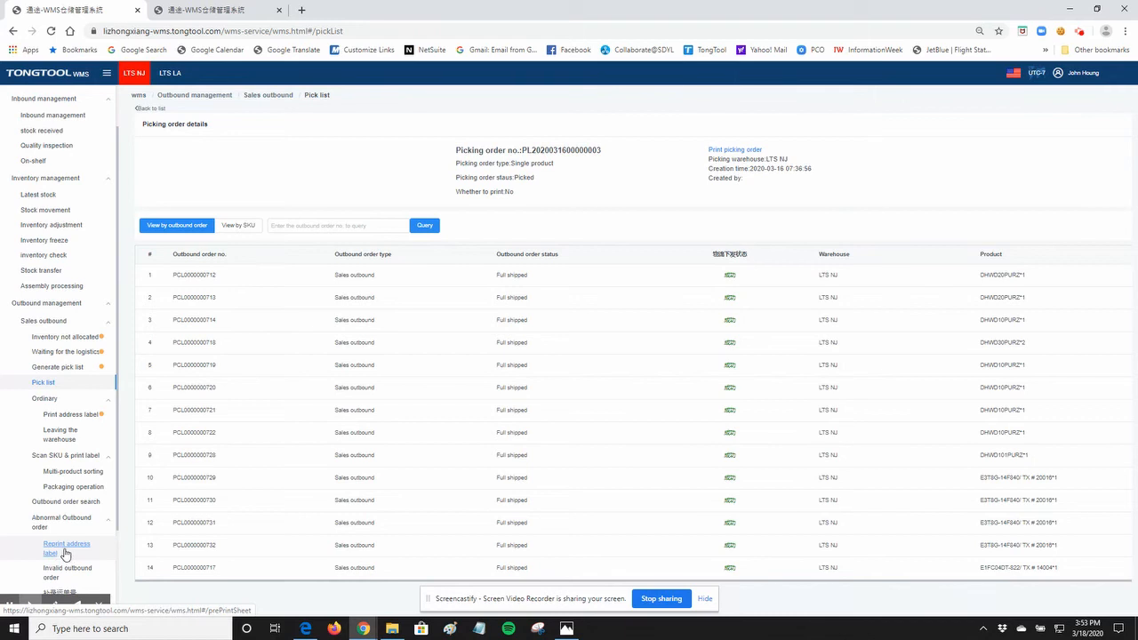
Go to Reprint address label under Abnormal Outbound order.
{"action": "left_click", "coordinate": [66, 548]}
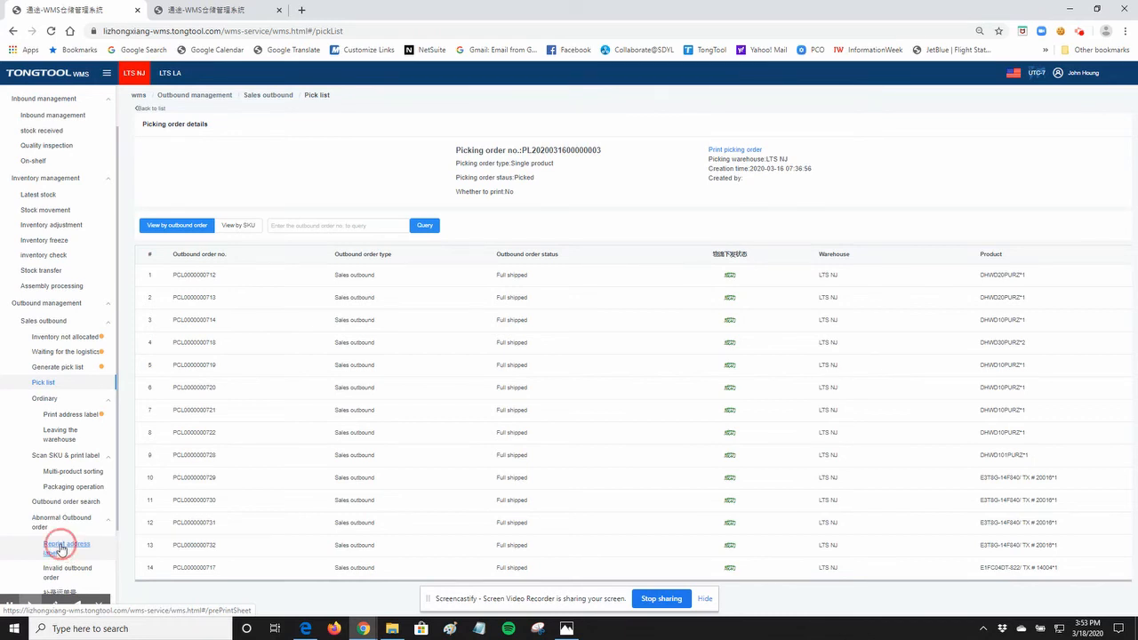
{"action": "left_click", "coordinate": [68, 547]}
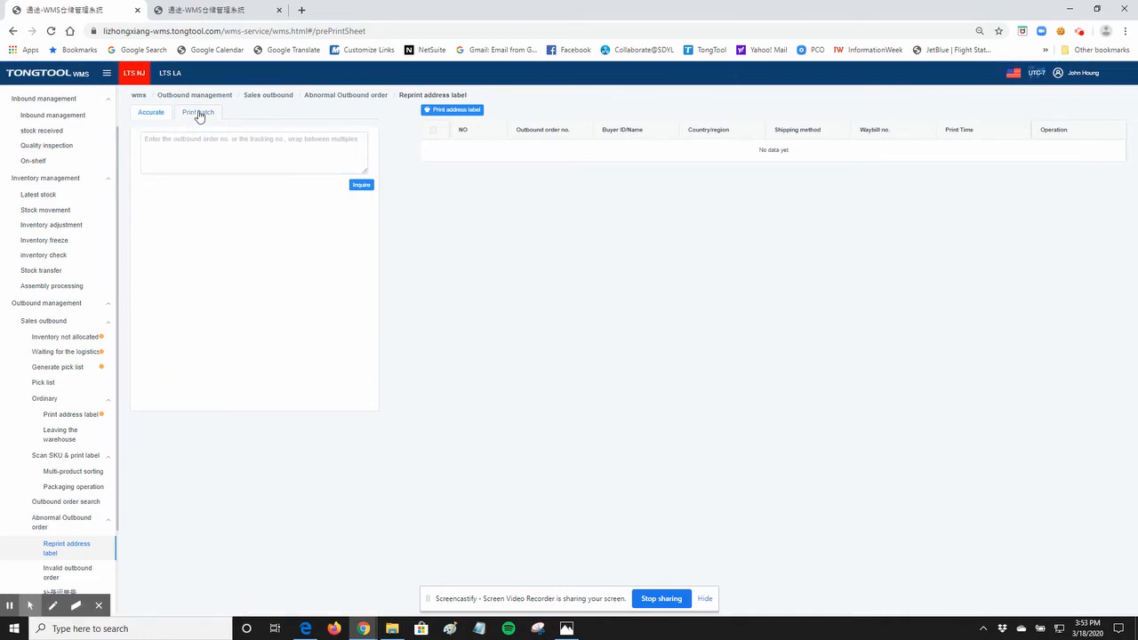
Filter print batches to 2020-03-16 and list the one-package batch's order.
{"action": "left_click", "coordinate": [198, 112]}
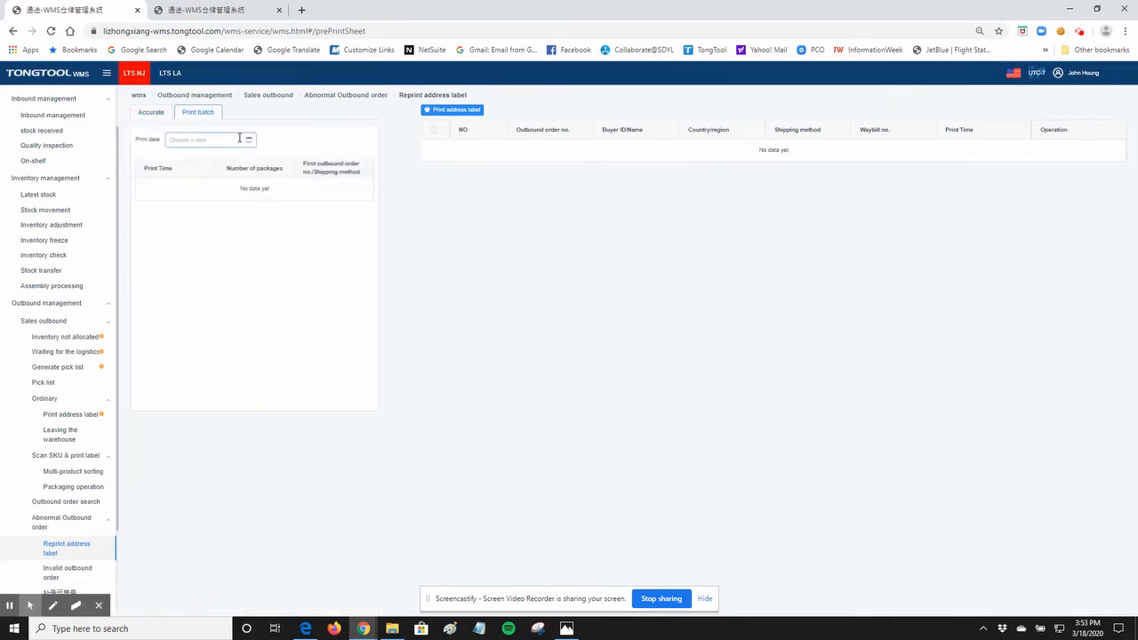
{"action": "left_click", "coordinate": [210, 139]}
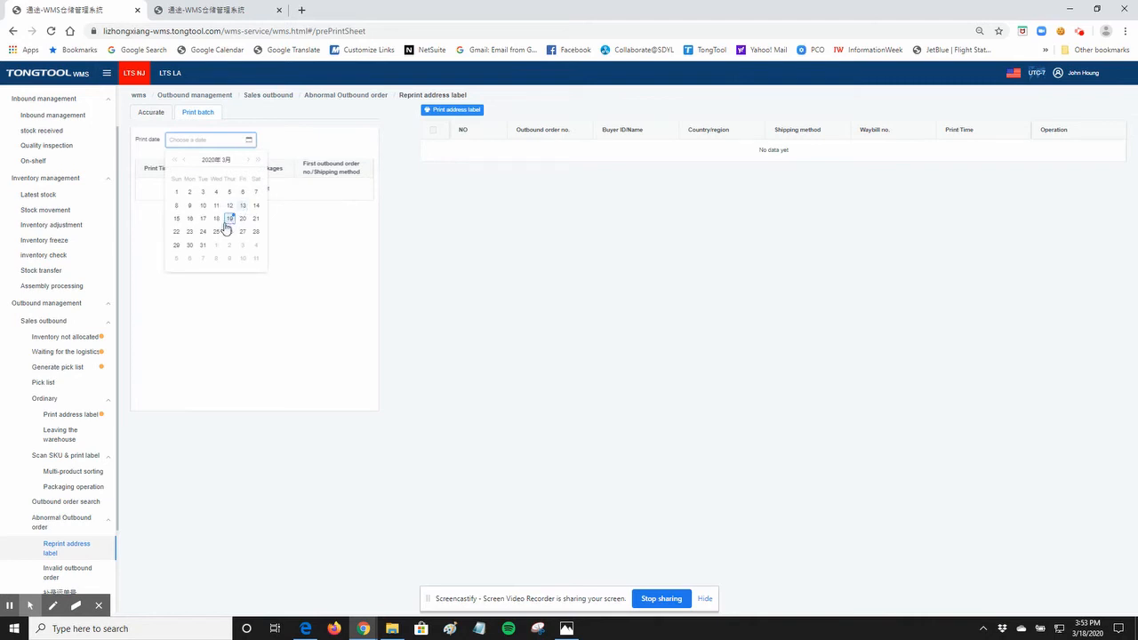
{"action": "left_click", "coordinate": [230, 219]}
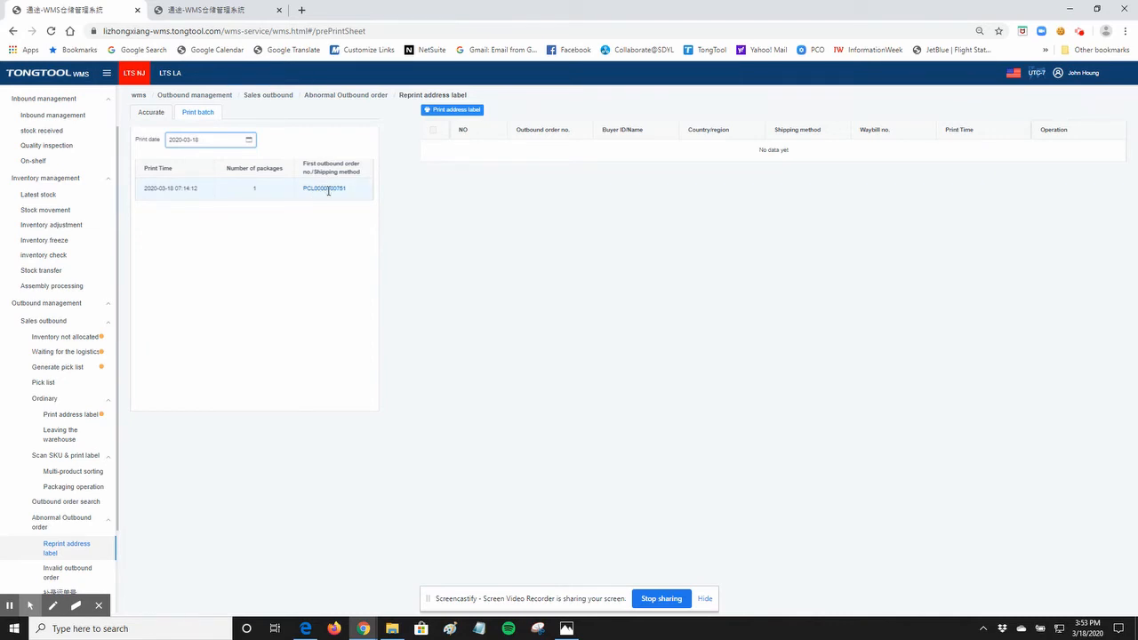
{"action": "left_click", "coordinate": [323, 189]}
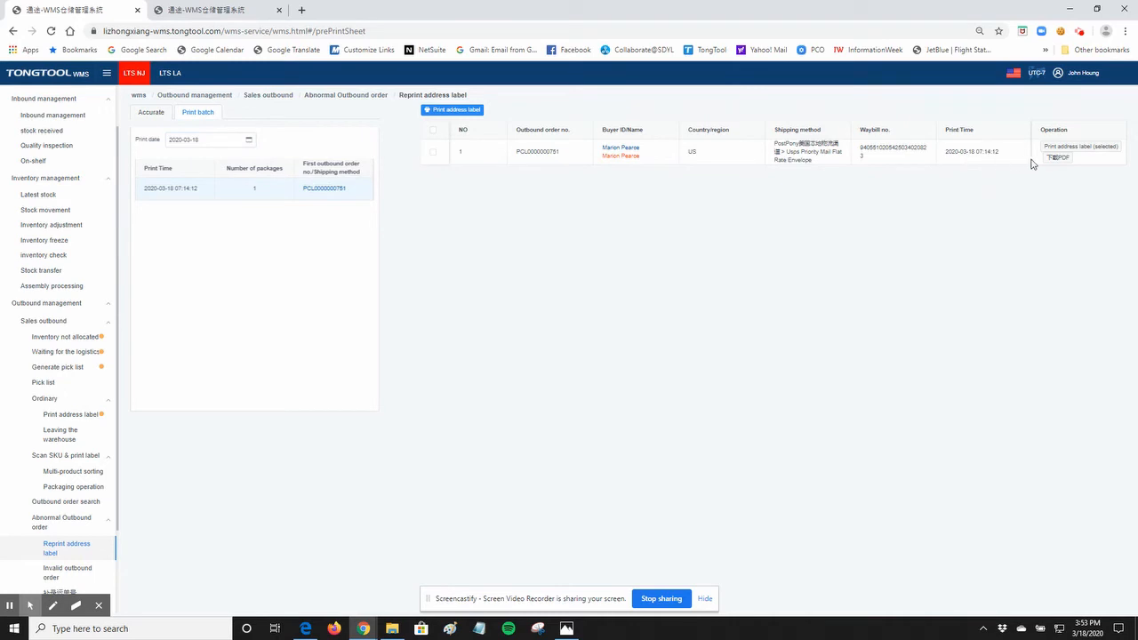
{"action": "mouse_move", "coordinate": [1072, 220]}
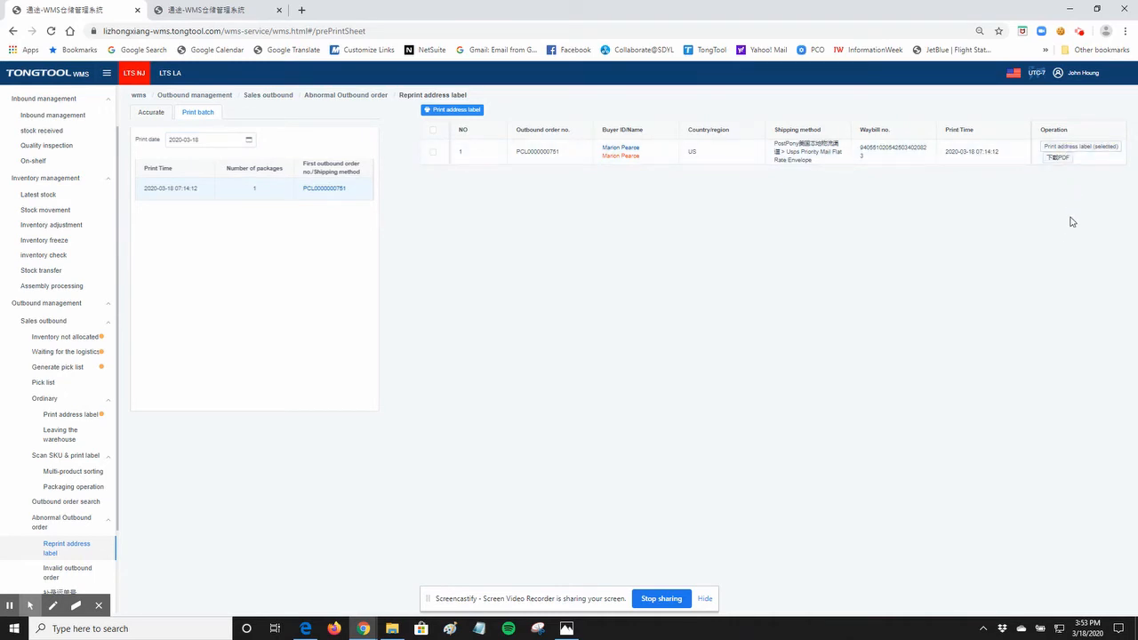
{"action": "mouse_move", "coordinate": [1088, 245]}
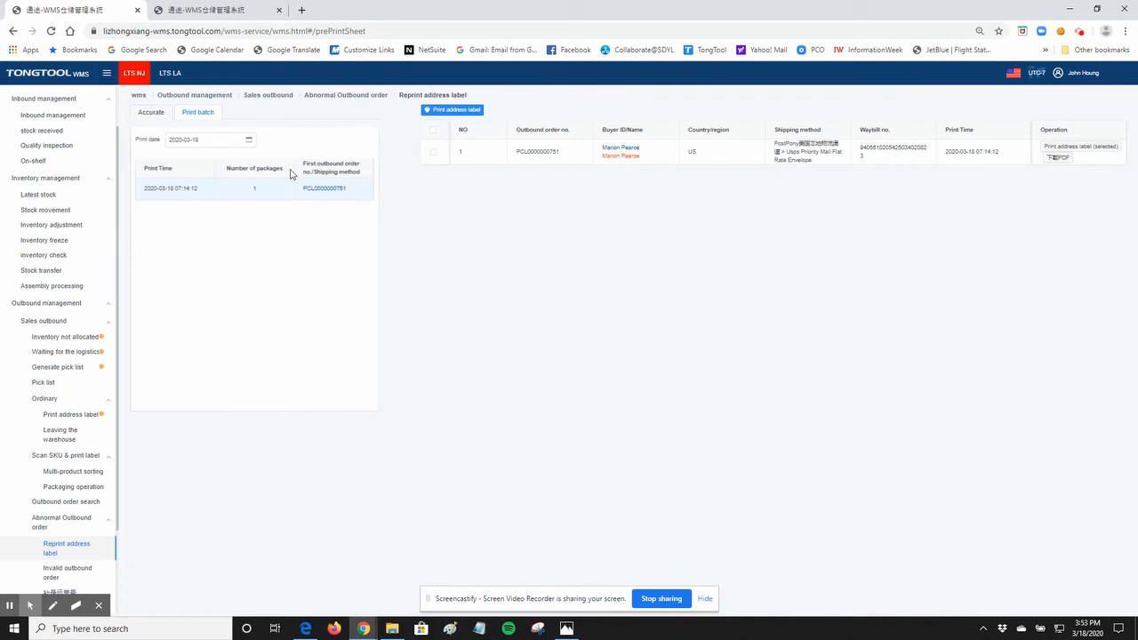
Change the print date to March 18 and list the first batch's fourteen orders.
{"action": "left_click", "coordinate": [209, 139]}
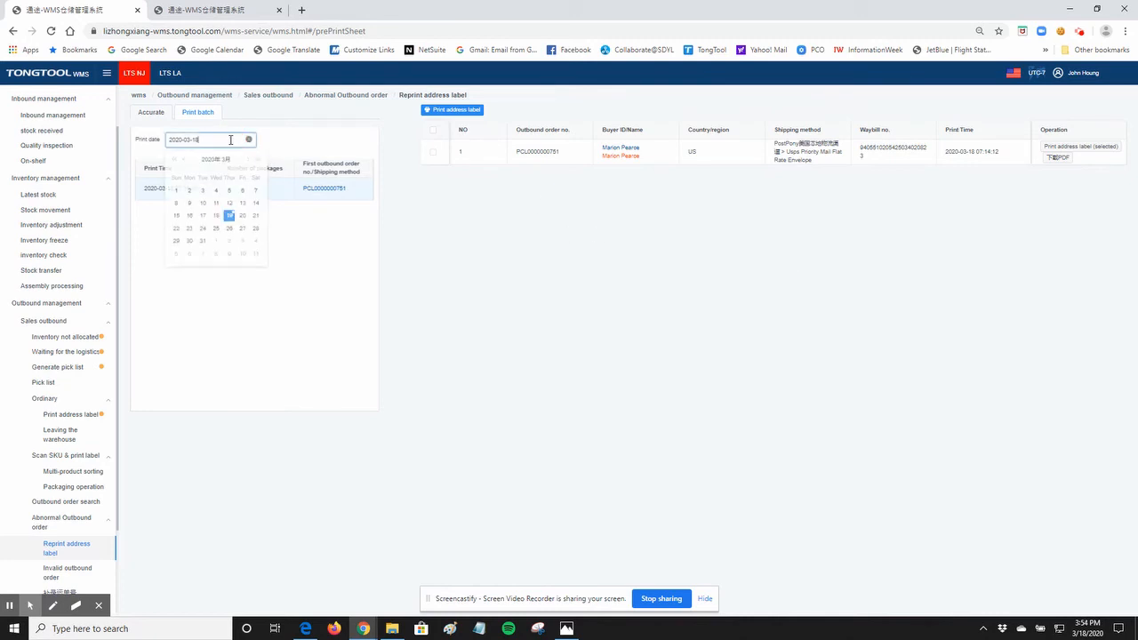
{"action": "left_click", "coordinate": [229, 215]}
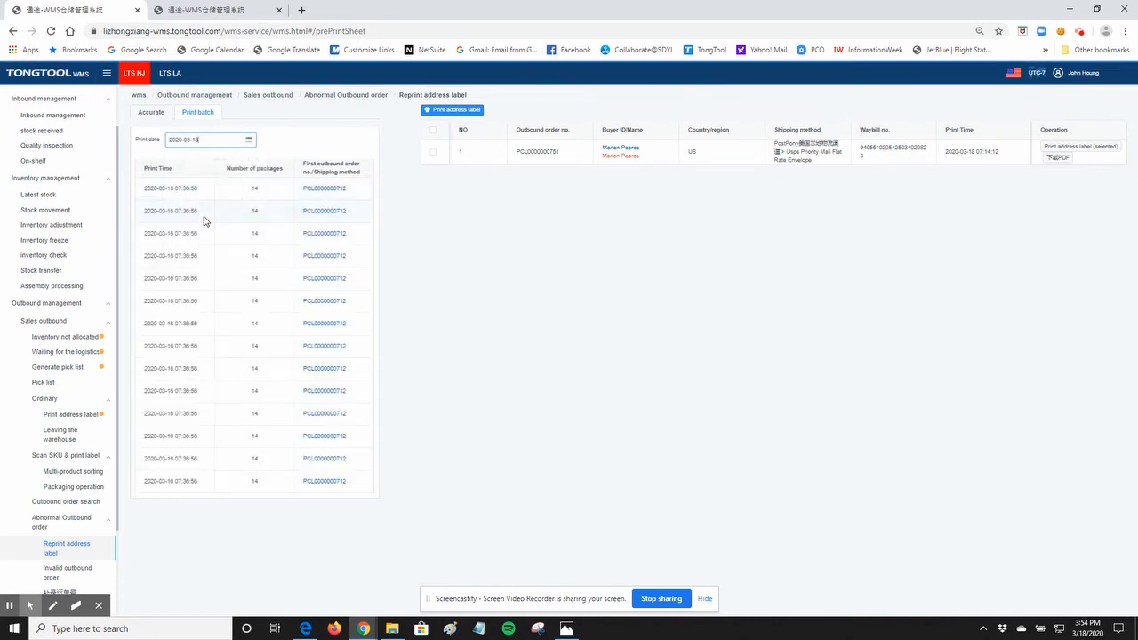
{"action": "left_click", "coordinate": [331, 188]}
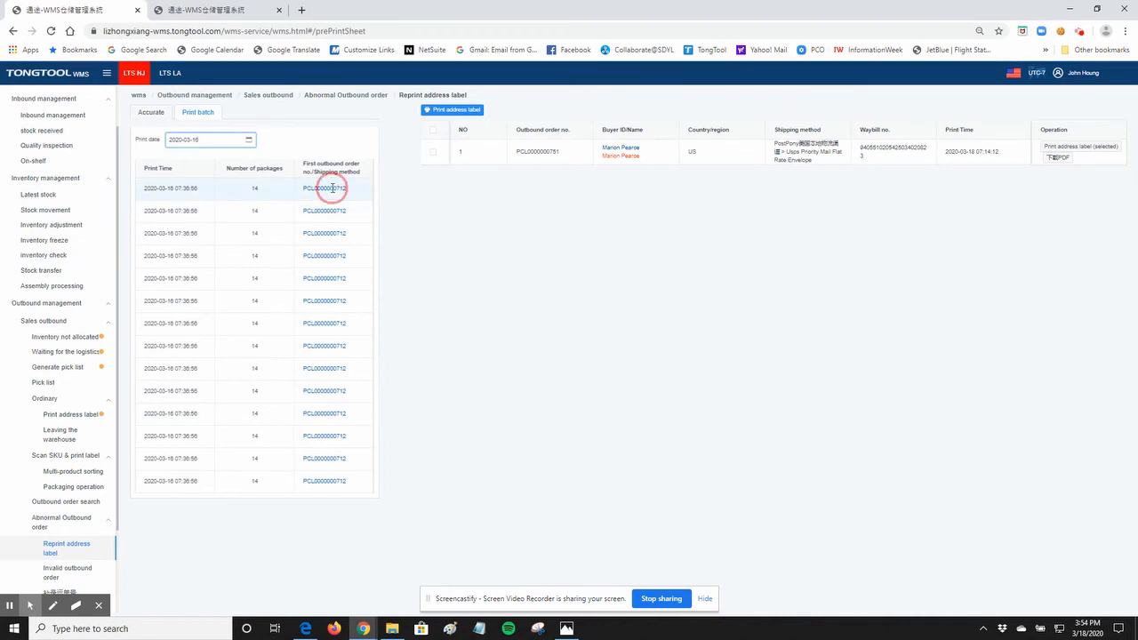
{"action": "left_click", "coordinate": [323, 188]}
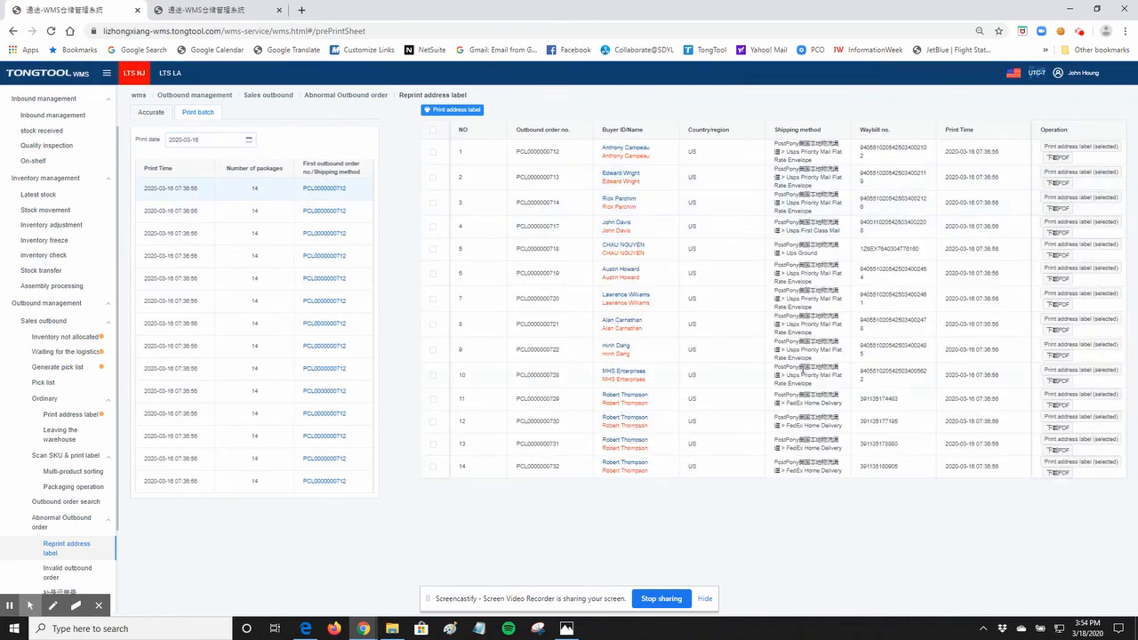
{"action": "mouse_move", "coordinate": [789, 444]}
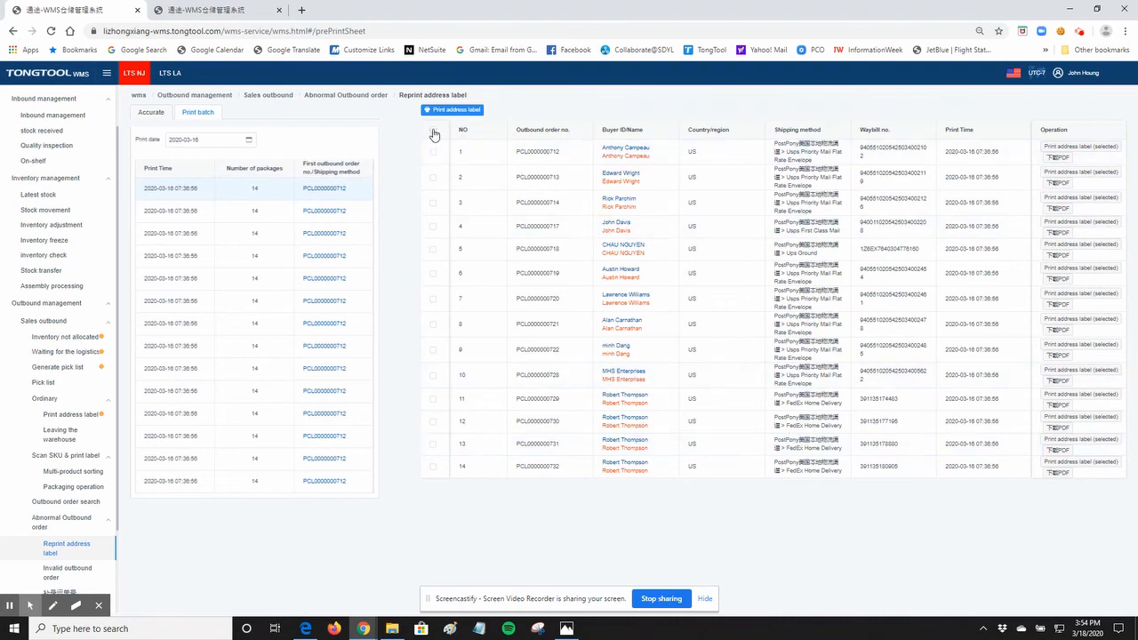
Select all fourteen orders in the batch via the header checkbox.
{"action": "left_click", "coordinate": [434, 128]}
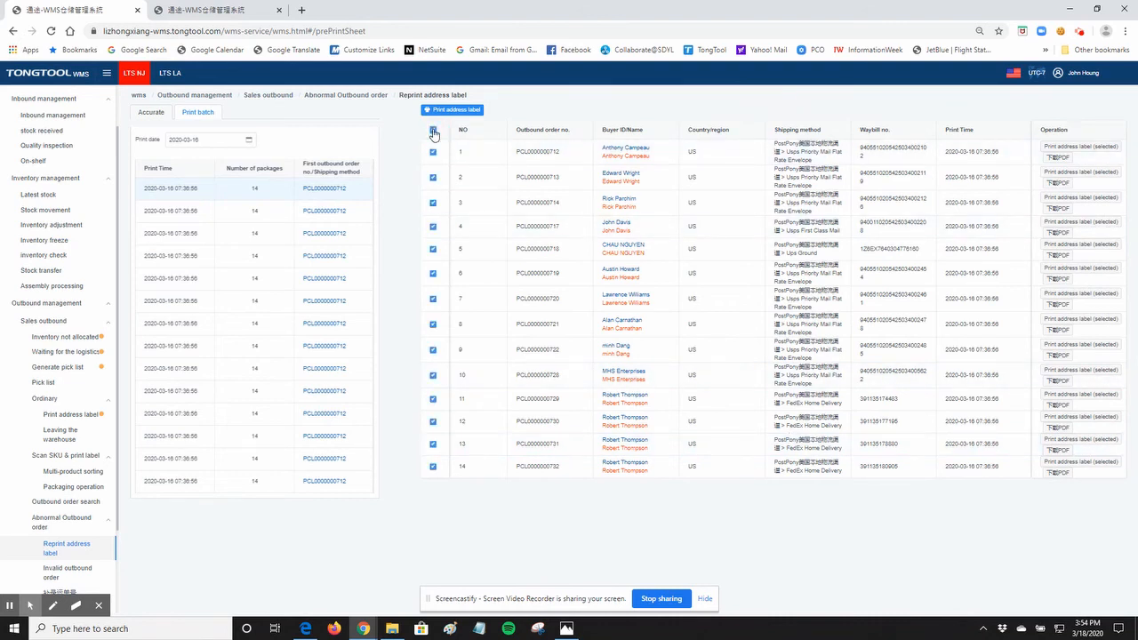
{"action": "left_click", "coordinate": [433, 132]}
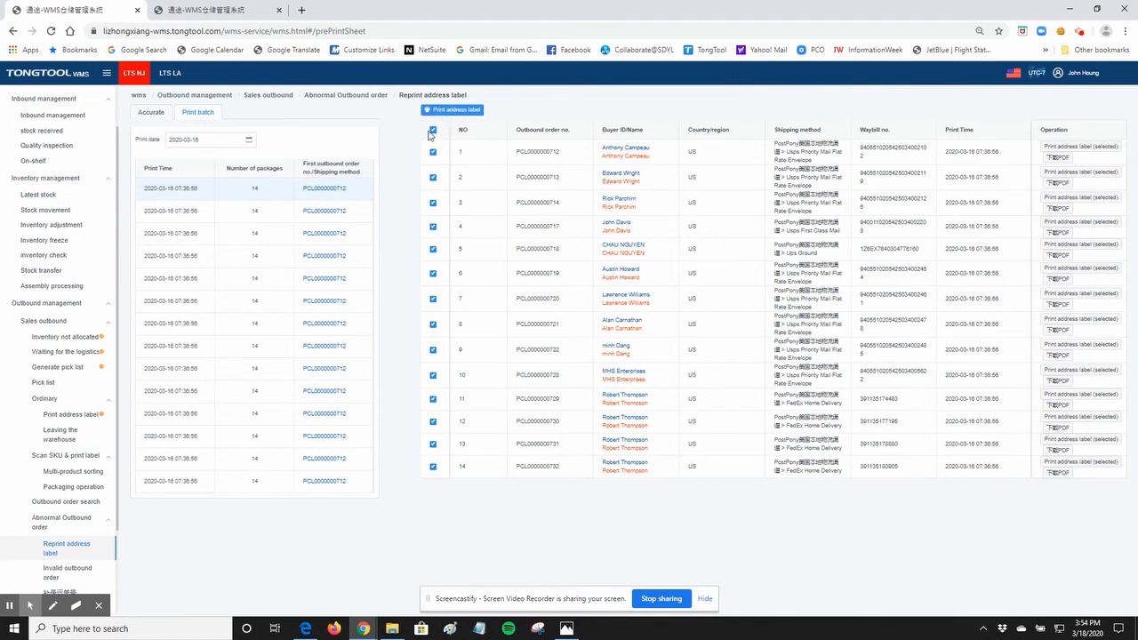
{"action": "left_click", "coordinate": [434, 131]}
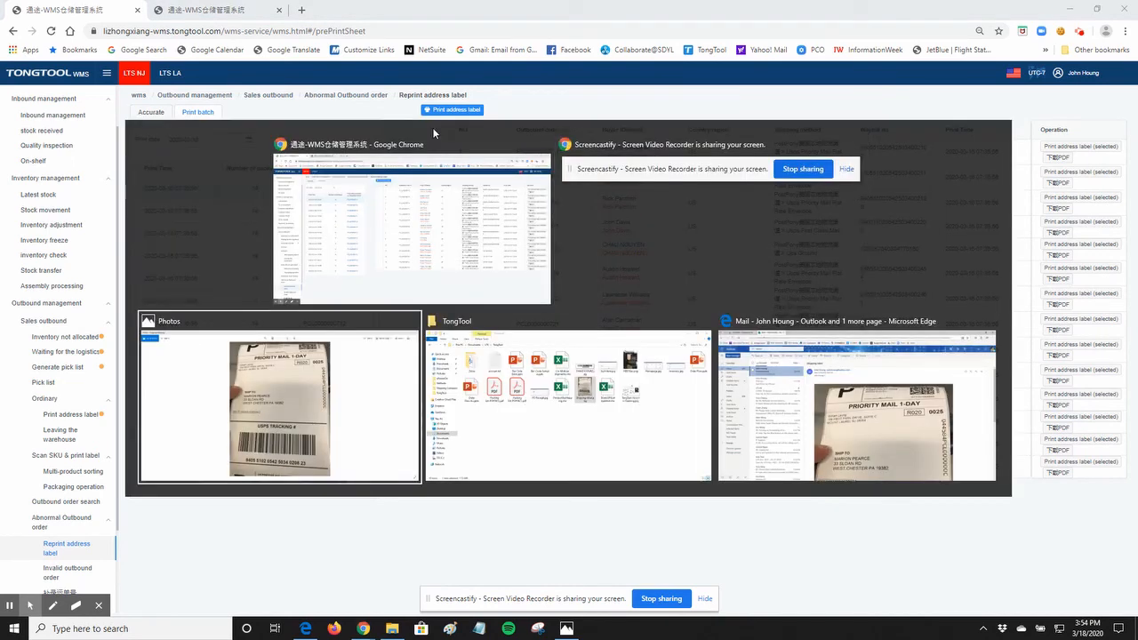
Switch to the Photos window showing the Priority Mail 1-Day label.
{"action": "left_click", "coordinate": [279, 409]}
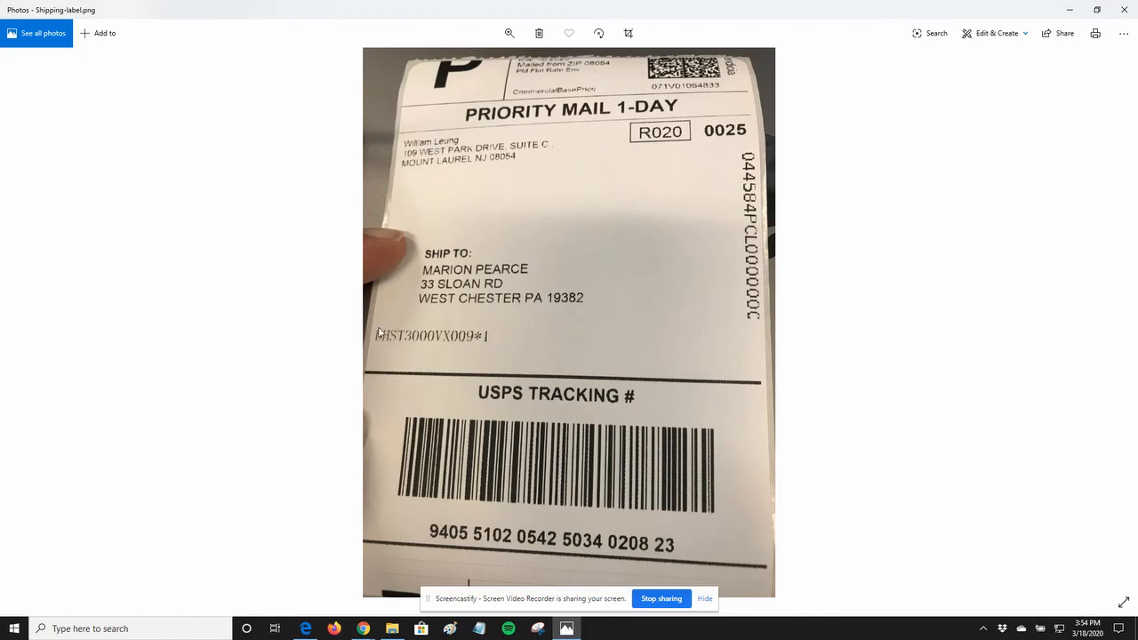
{"action": "mouse_move", "coordinate": [381, 345]}
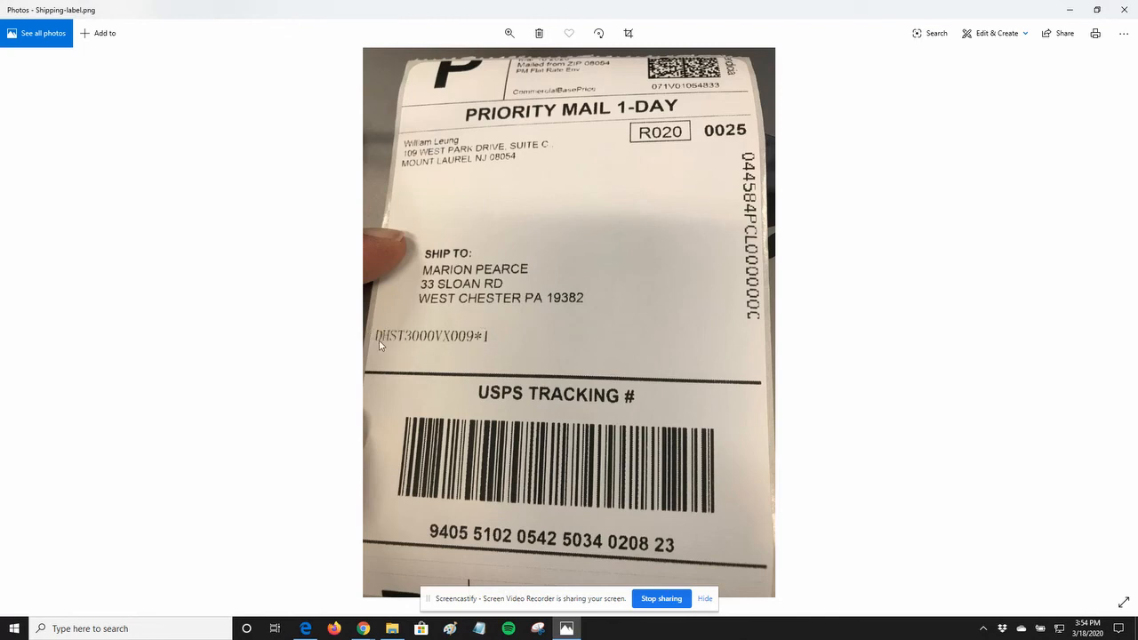
{"action": "mouse_move", "coordinate": [487, 345]}
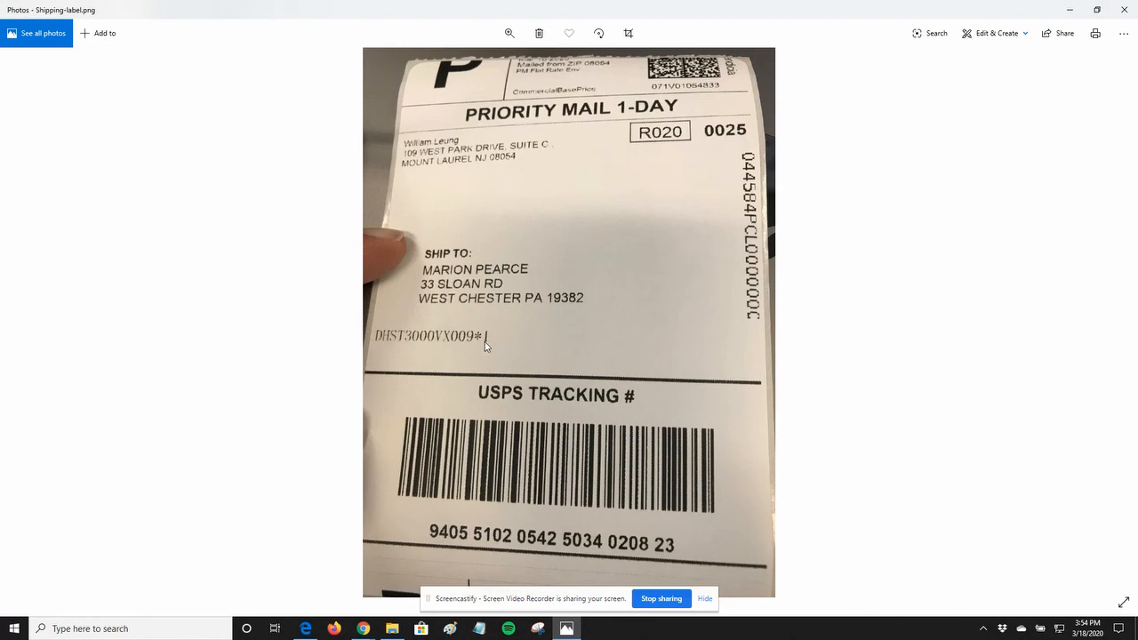
{"action": "mouse_move", "coordinate": [487, 345]}
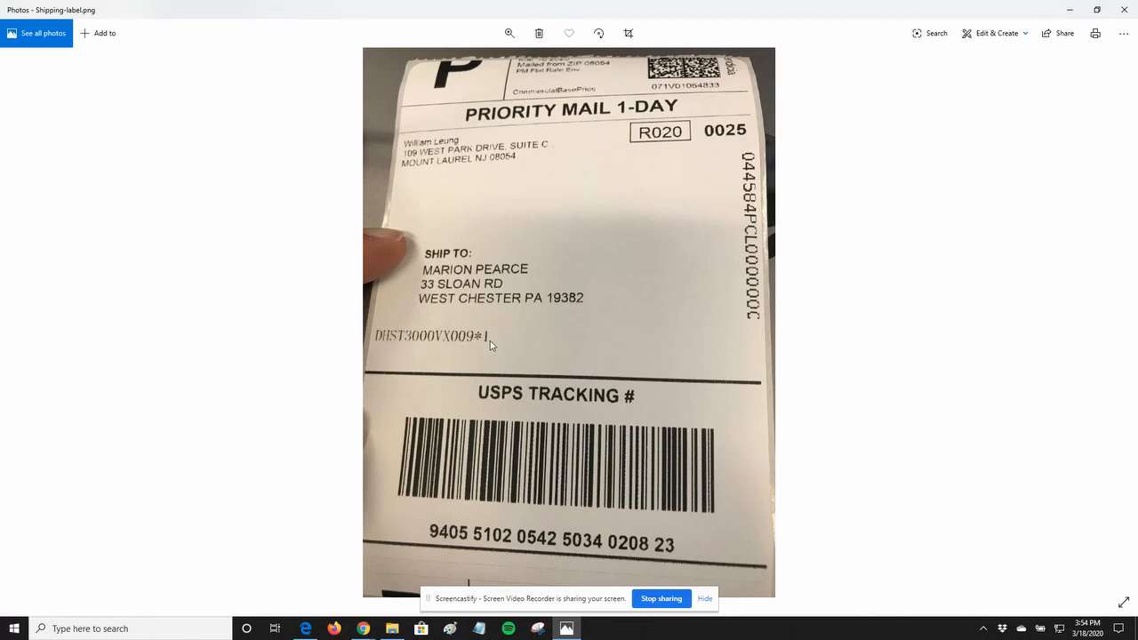